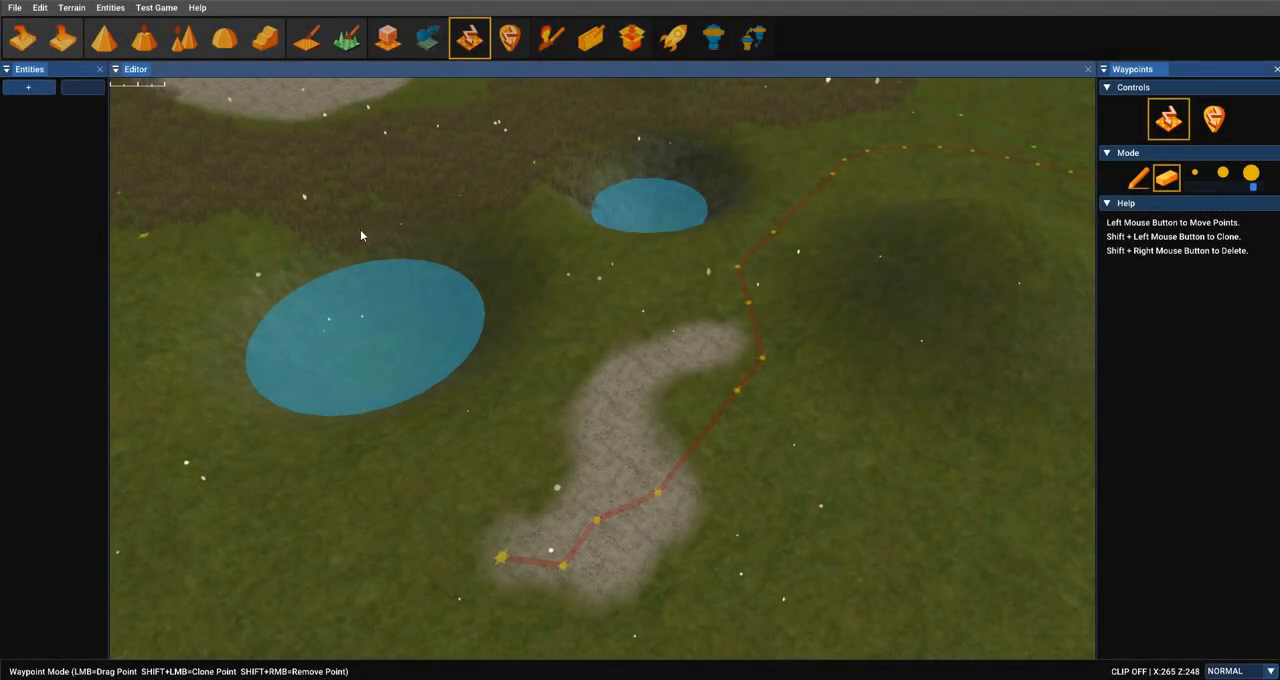
# Step: Bring up the Entity Library from the Entities panel's + button
pyautogui.click(28, 88)
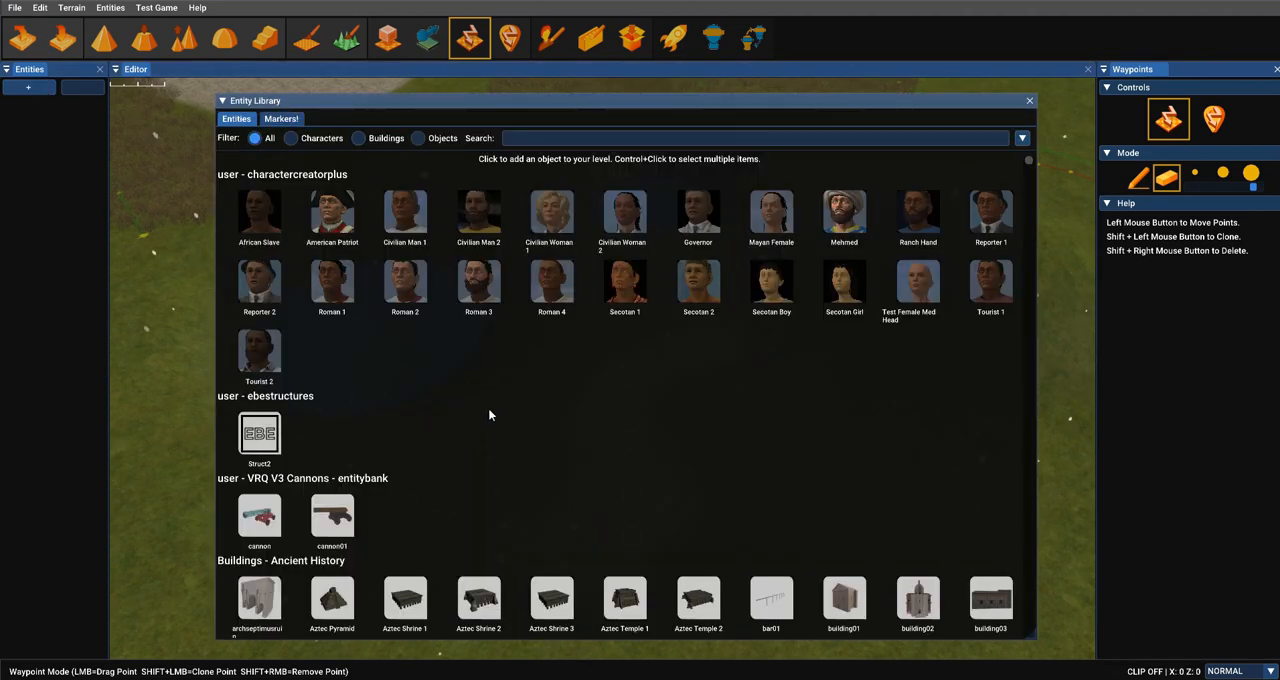
pyautogui.moveTo(583, 328)
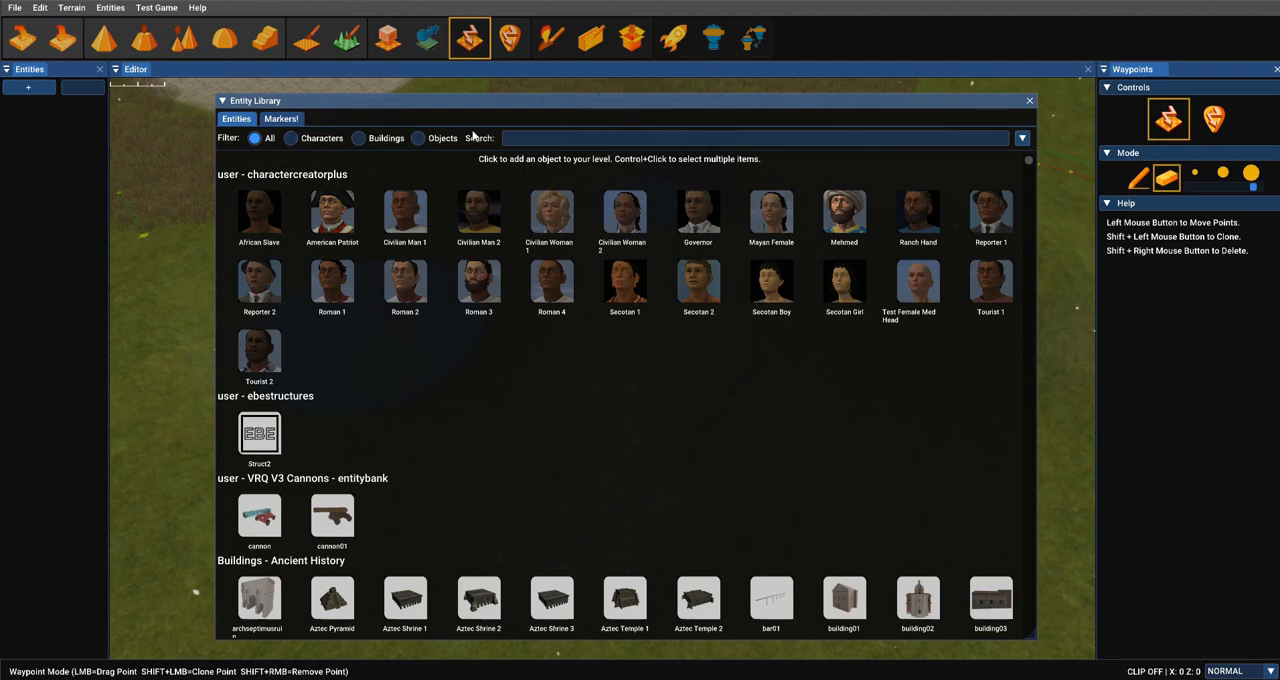
pyautogui.click(281, 118)
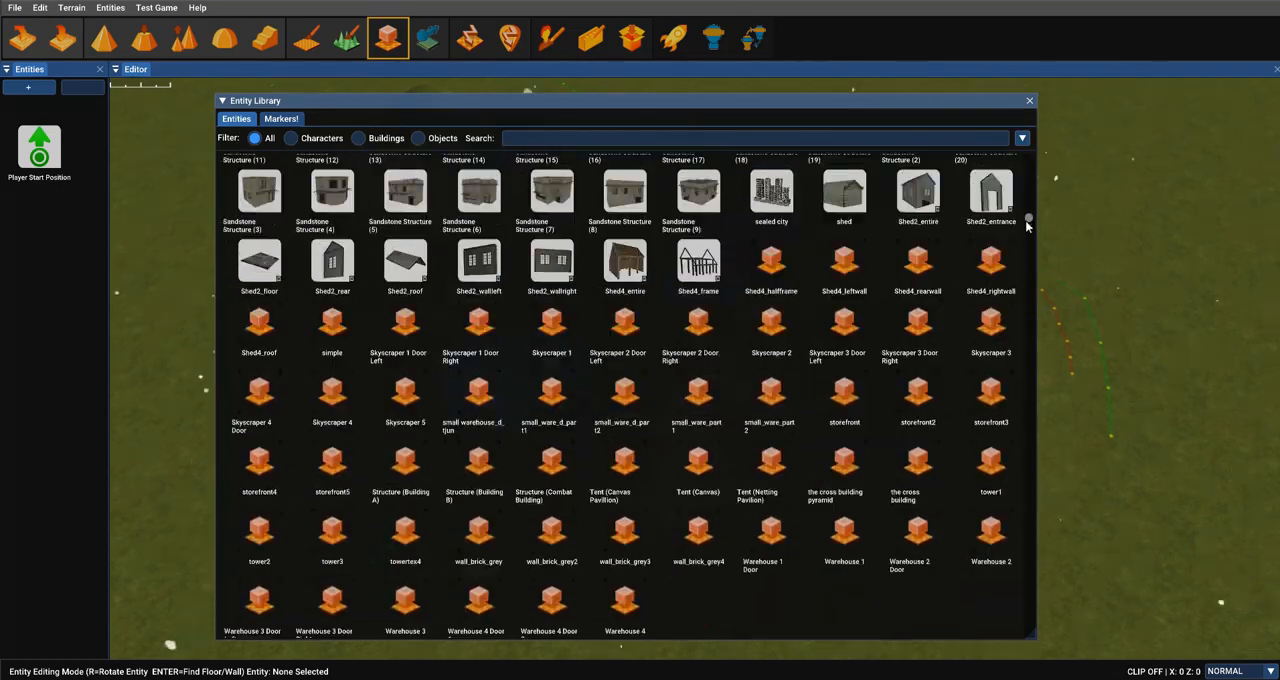
pyautogui.scroll(-3)
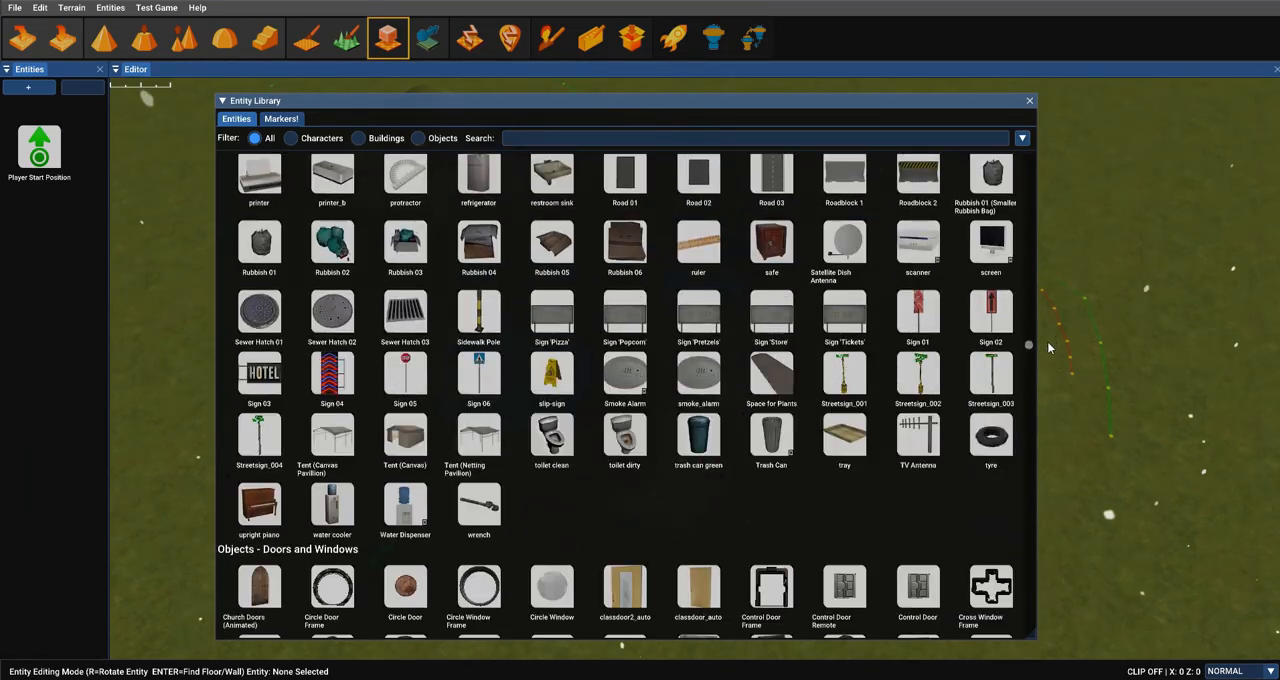
pyautogui.scroll(-3)
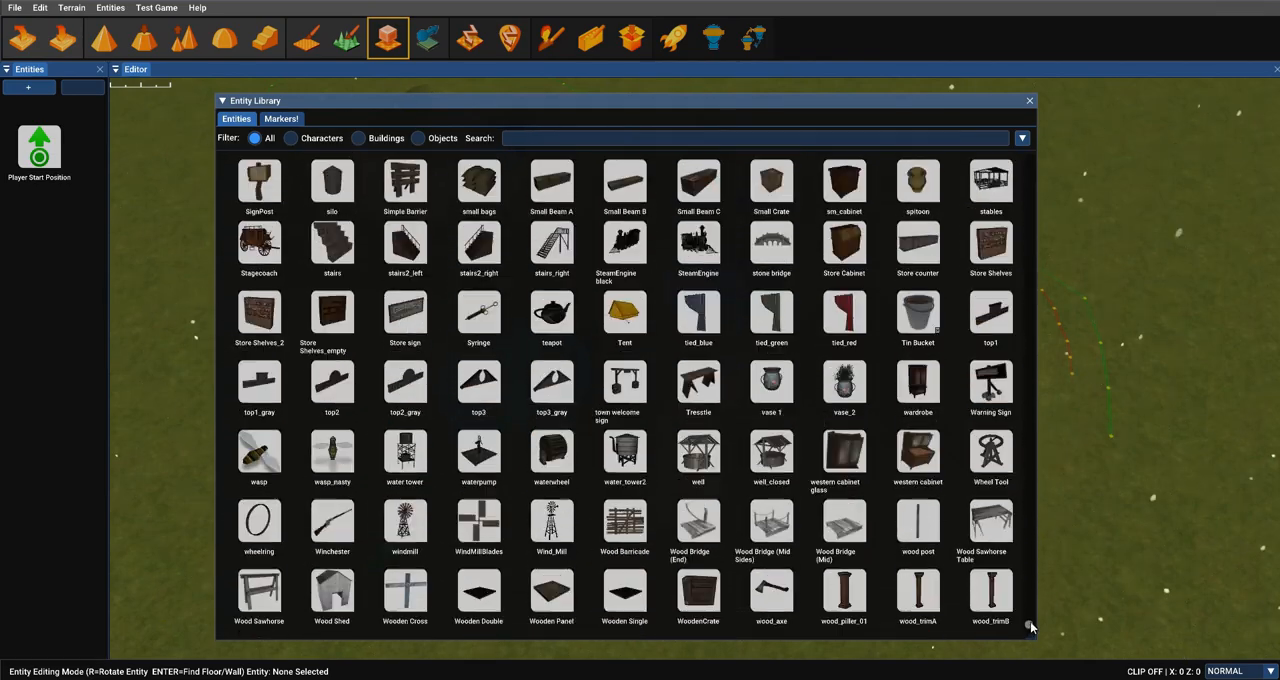
pyautogui.scroll(-3)
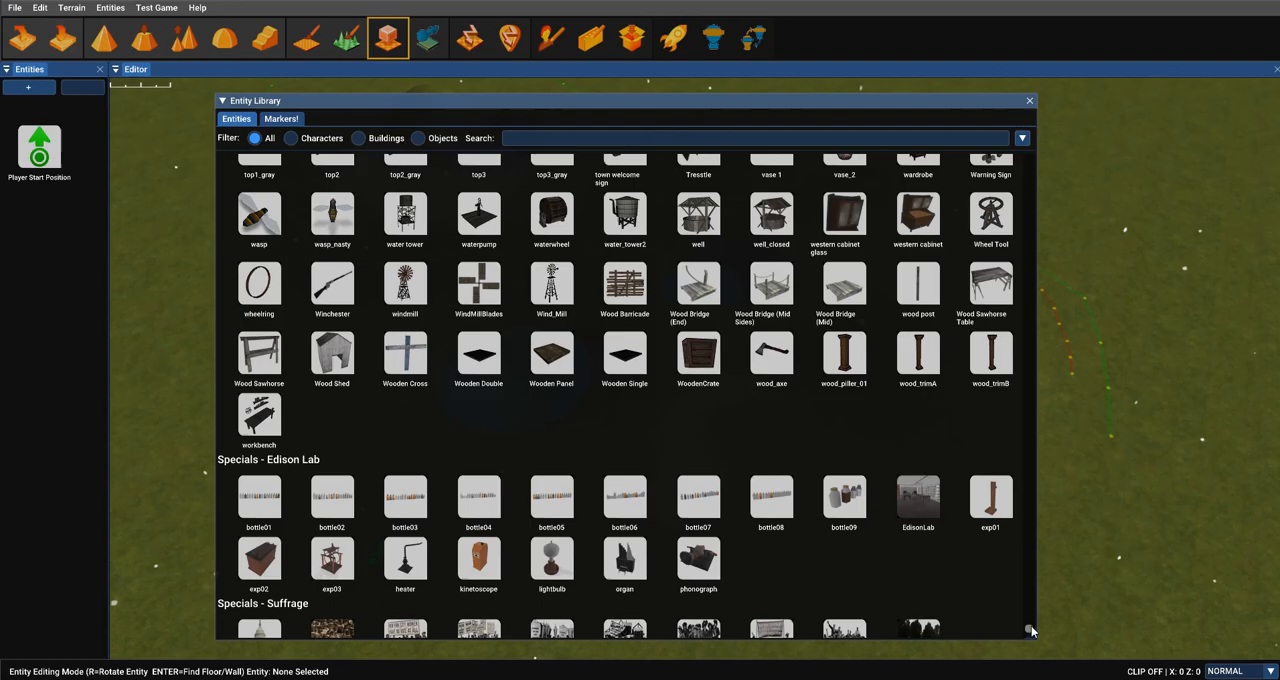
pyautogui.scroll(-3)
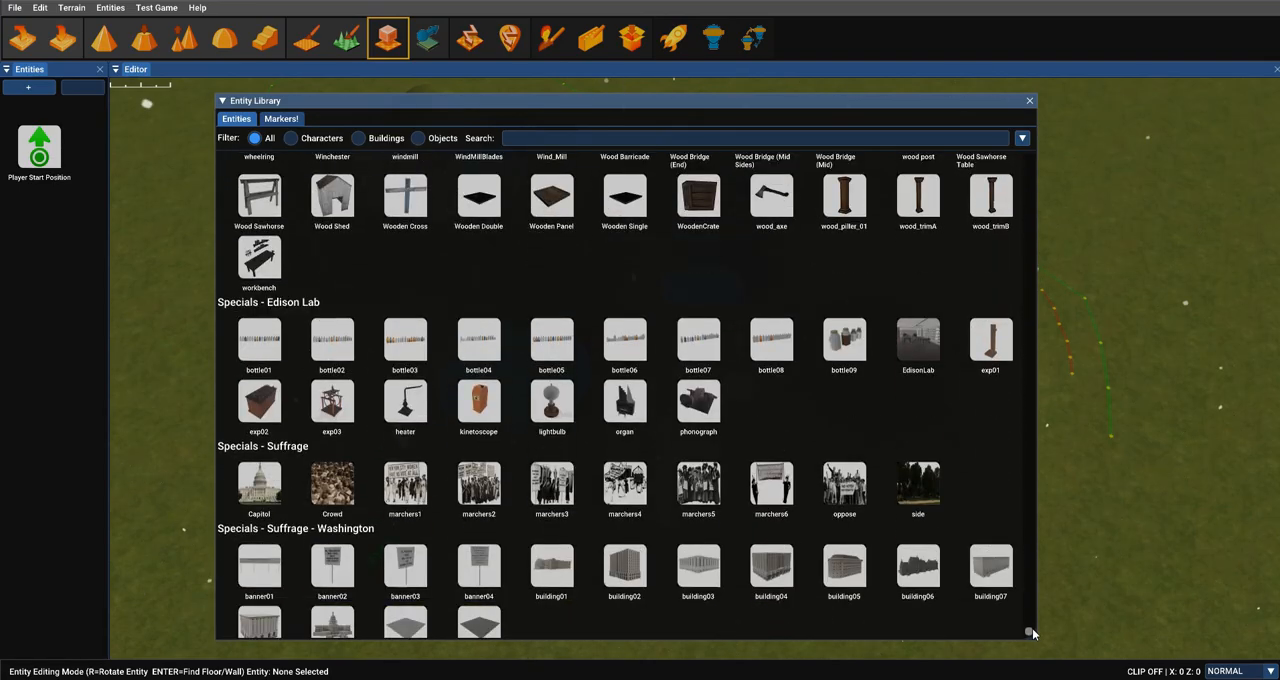
pyautogui.scroll(-3)
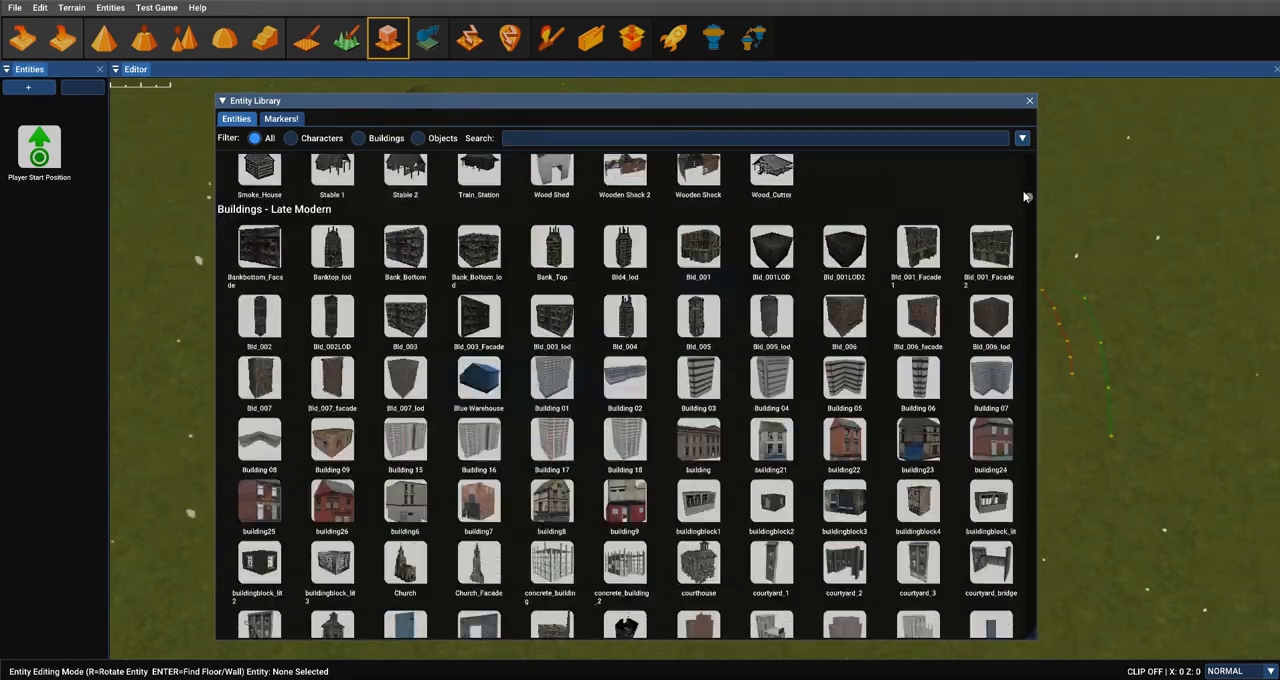
pyautogui.click(291, 138)
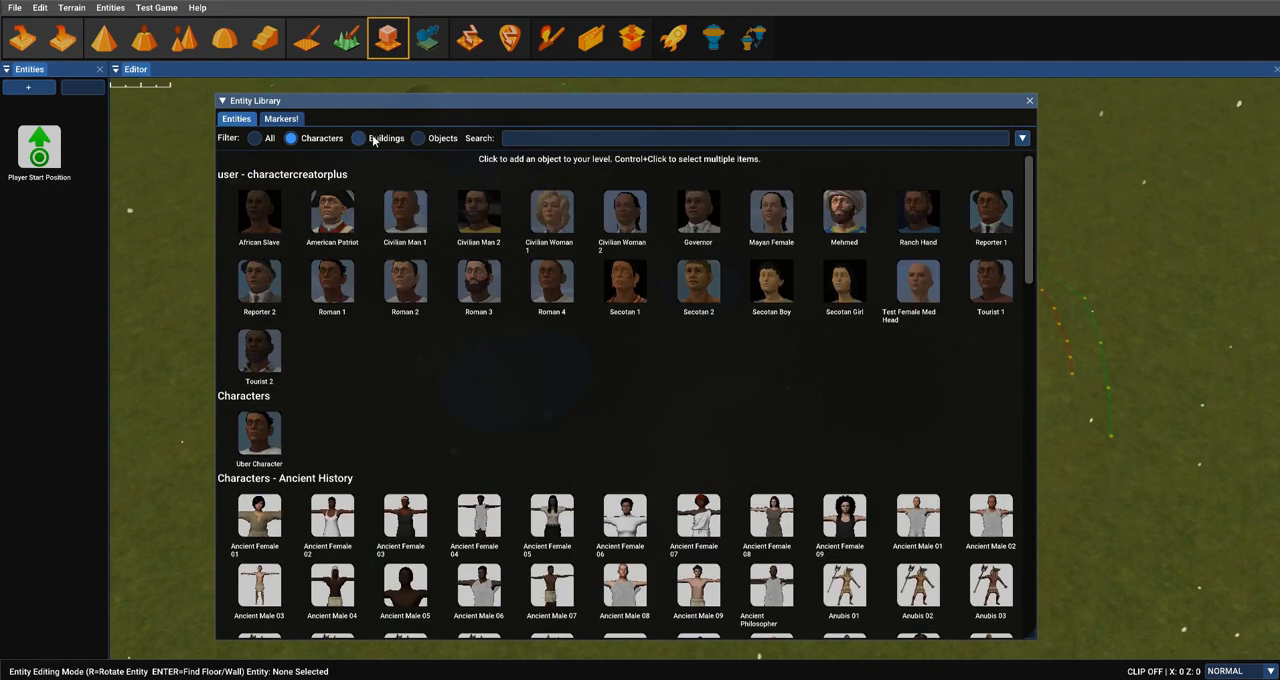
pyautogui.click(358, 138)
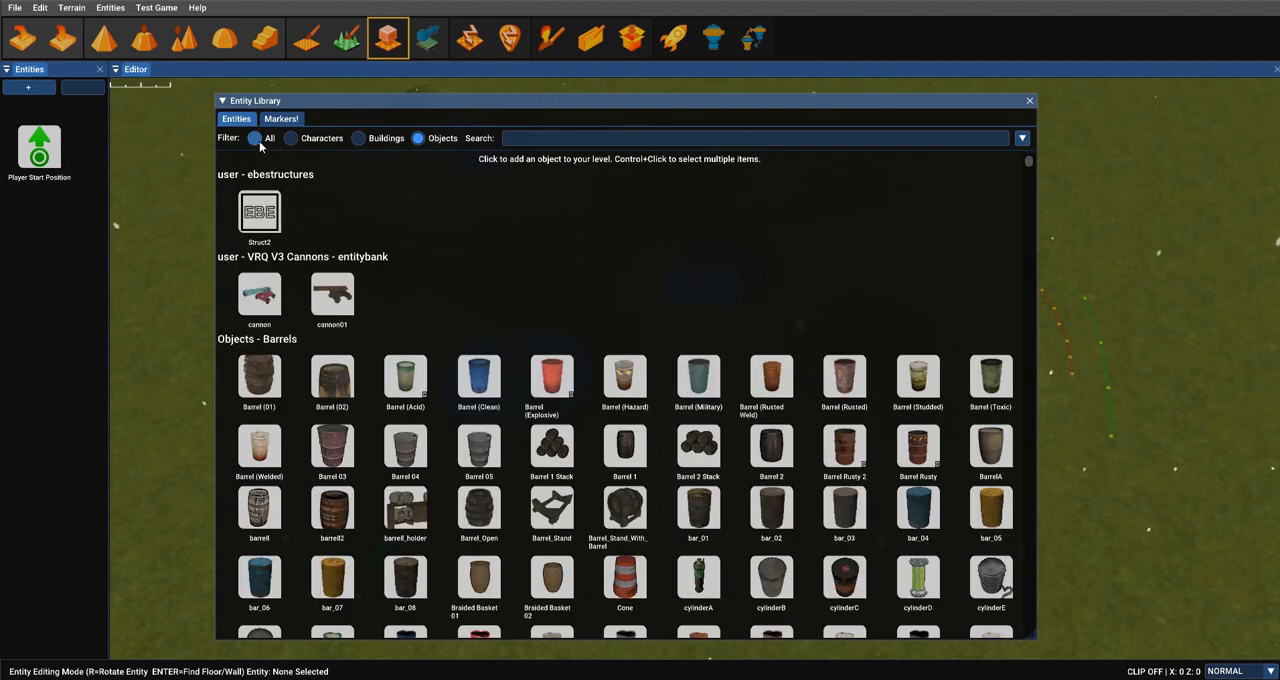
pyautogui.click(255, 138)
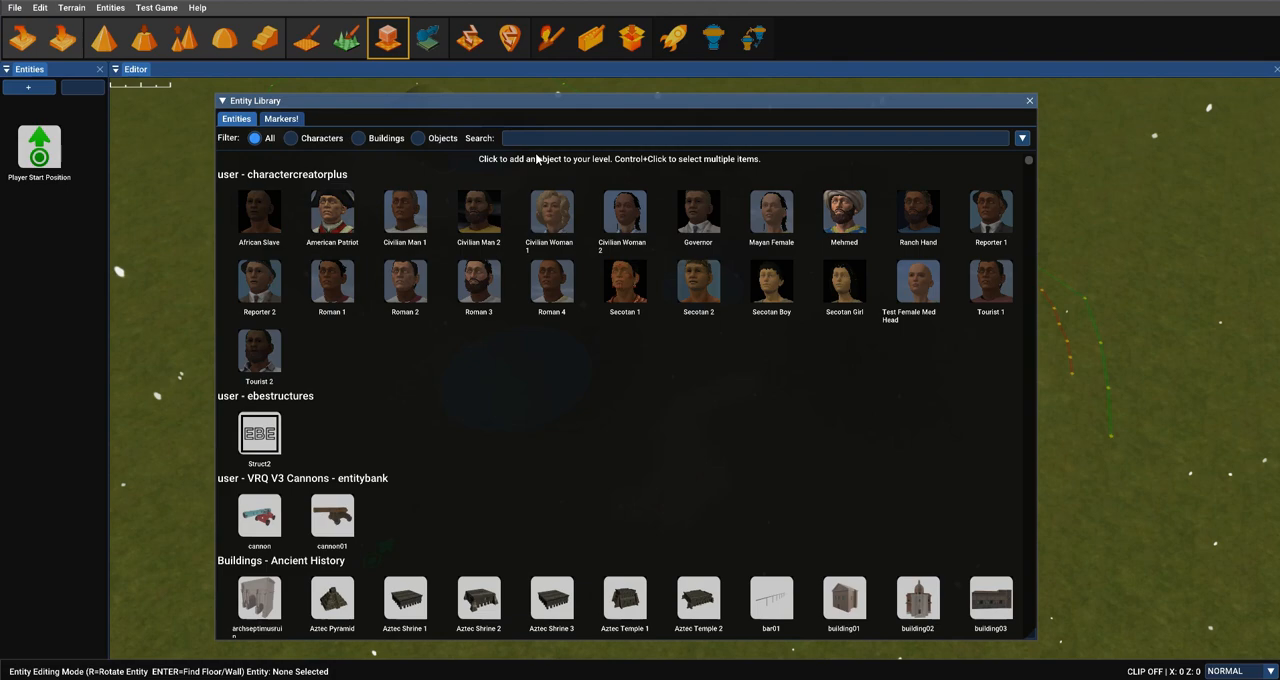
# Step: Search the library for 'metal' and add the simplearch metal arch entities to the level
pyautogui.write('wood')
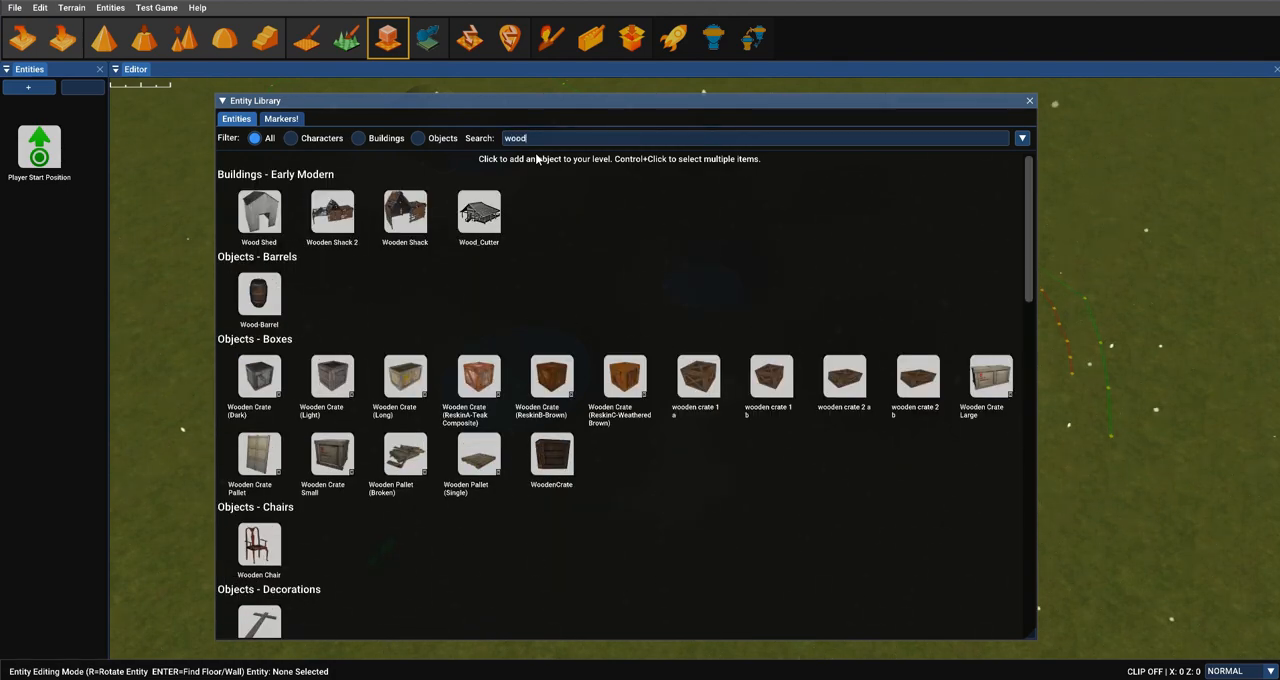
pyautogui.write('m')
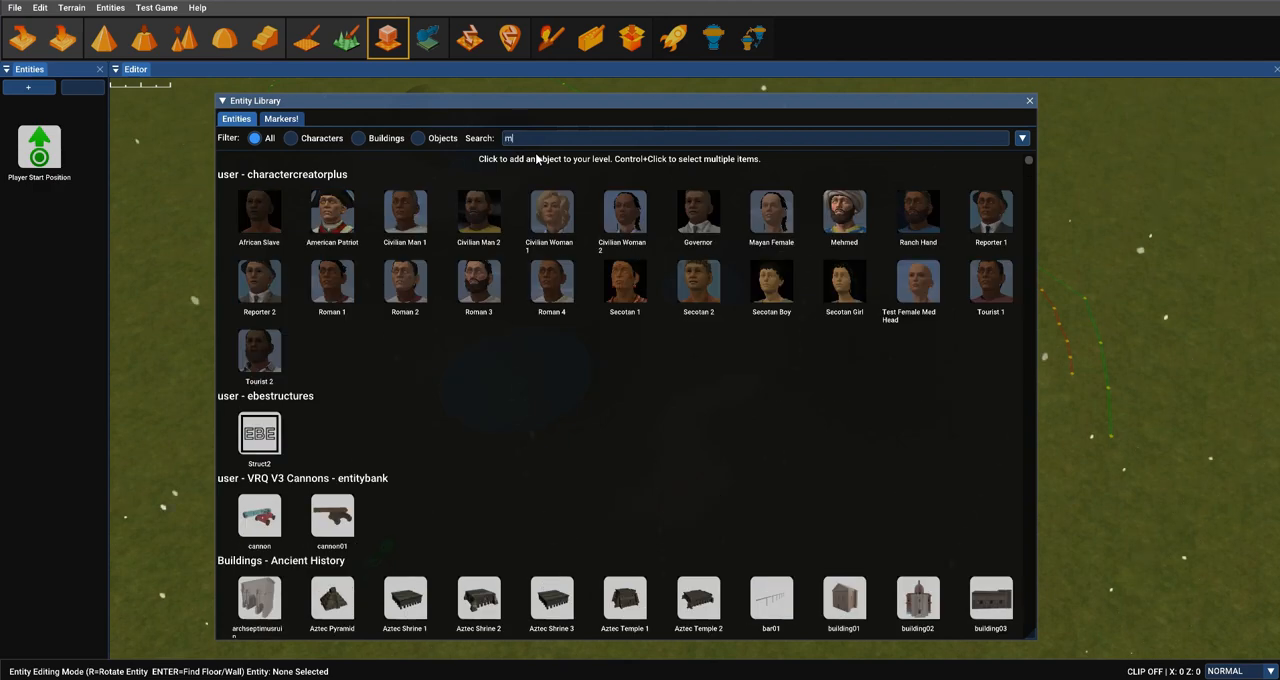
pyautogui.write('etal')
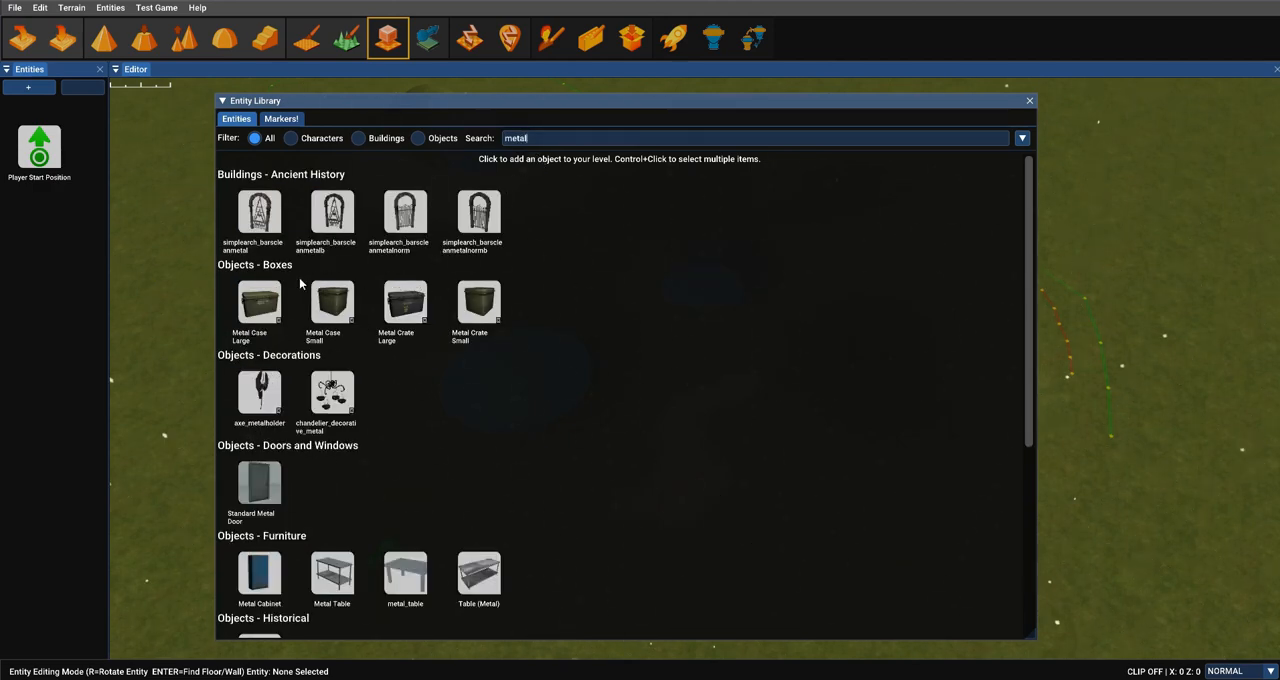
pyautogui.click(331, 210)
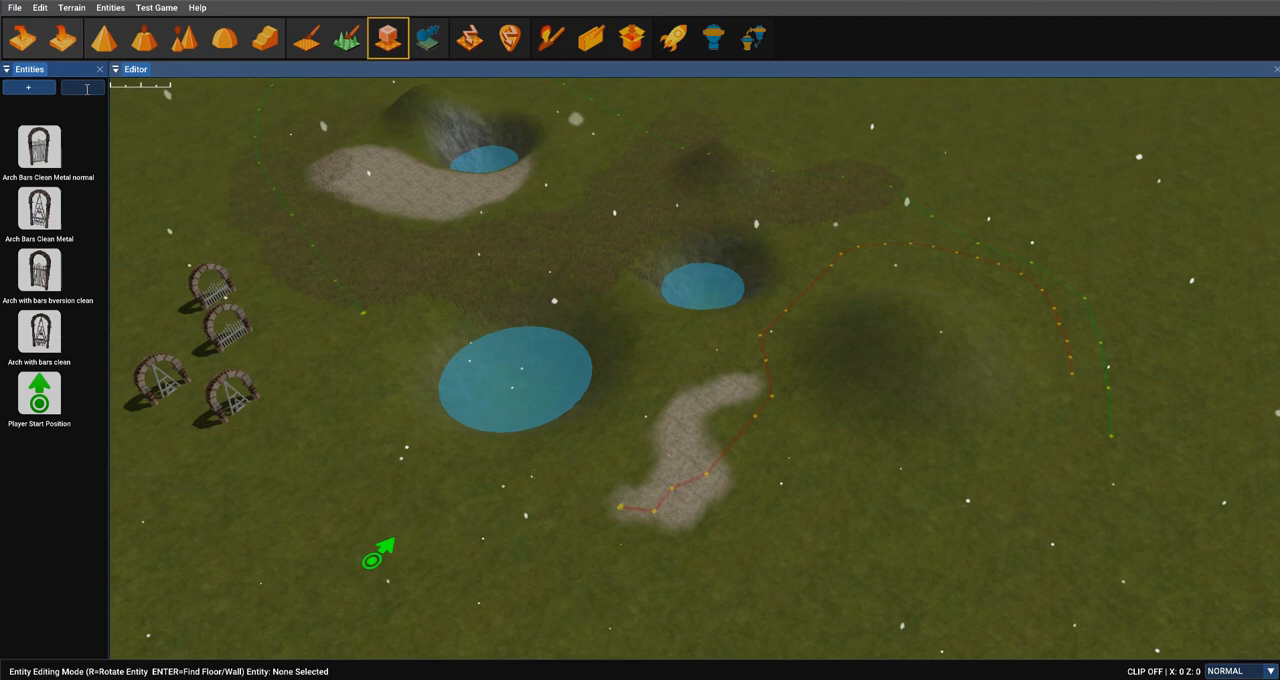
# Step: Place a Wooden Crate (ReskinB) beside the arches and reopen the Entity Library
pyautogui.write('cl')
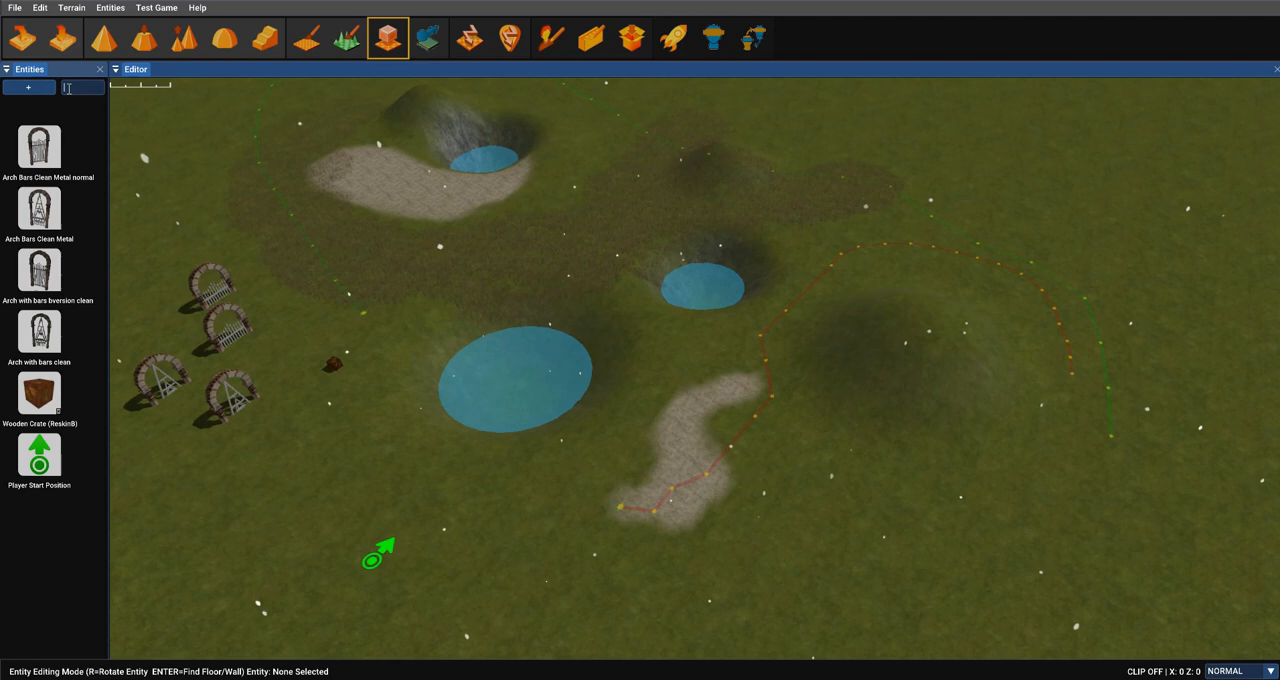
pyautogui.write('wood')
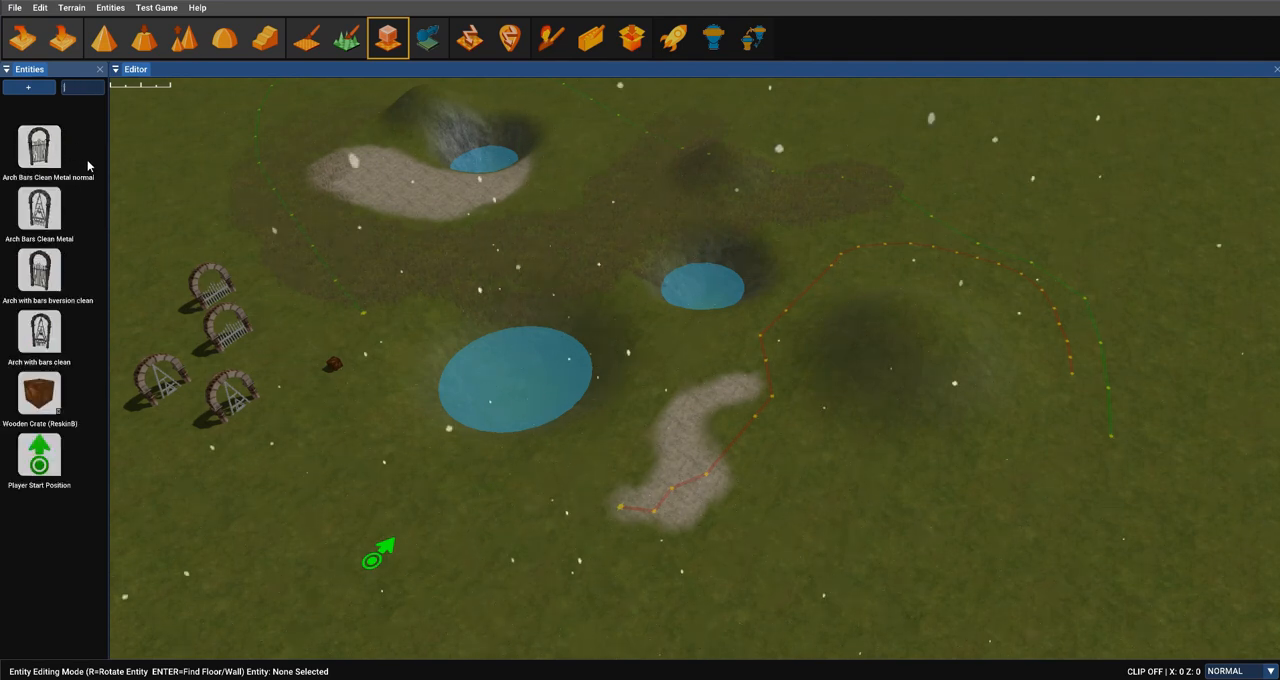
pyautogui.click(28, 87)
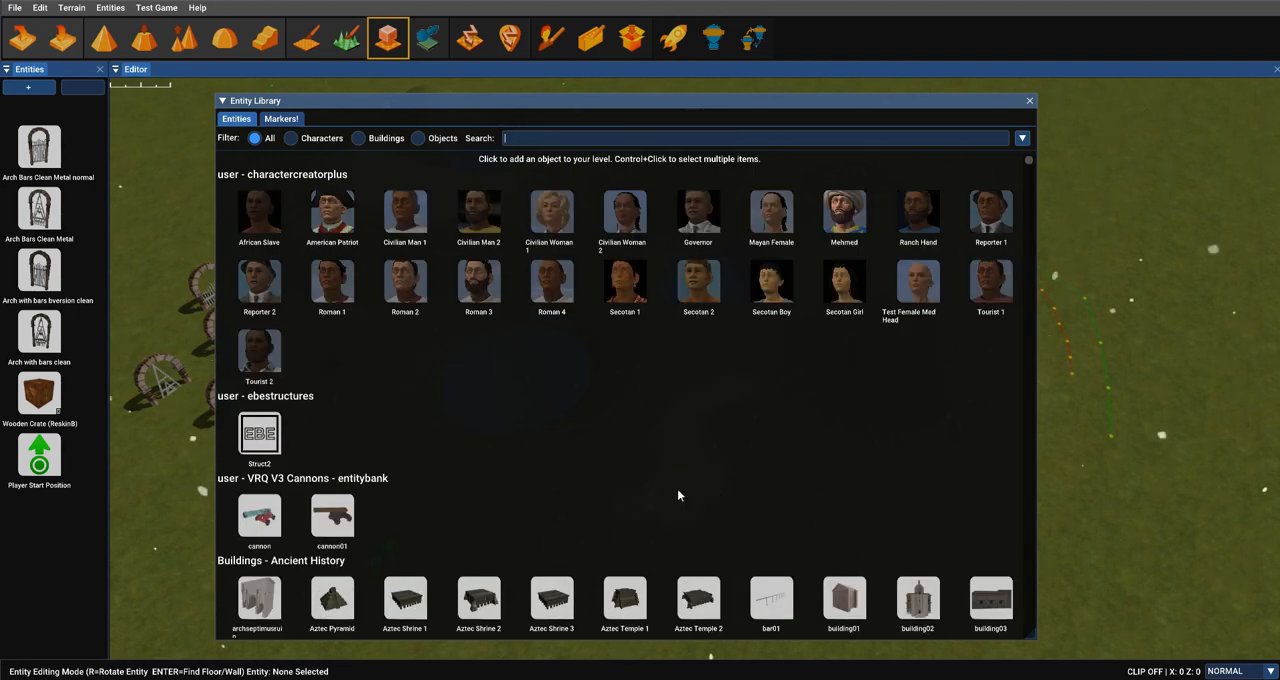
# Step: Filter the library folder dropdown to Objects - Trees
pyautogui.click(1021, 138)
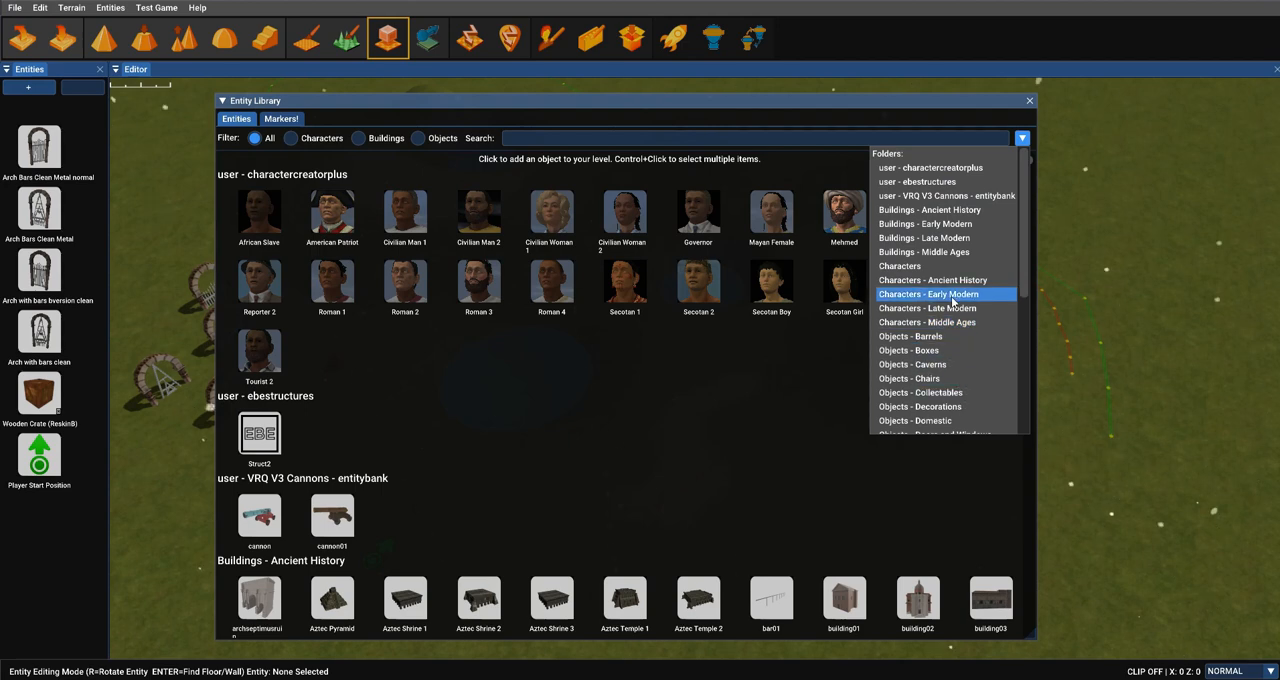
pyautogui.scroll(-3)
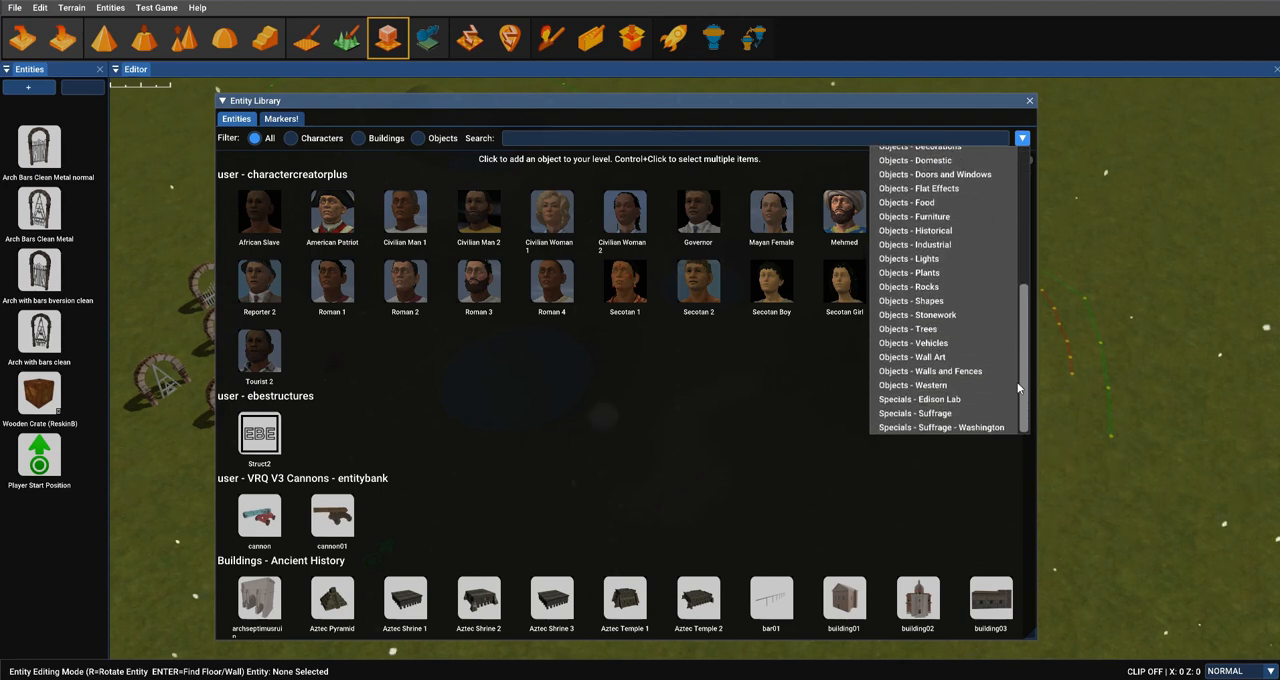
pyautogui.moveTo(1020, 365)
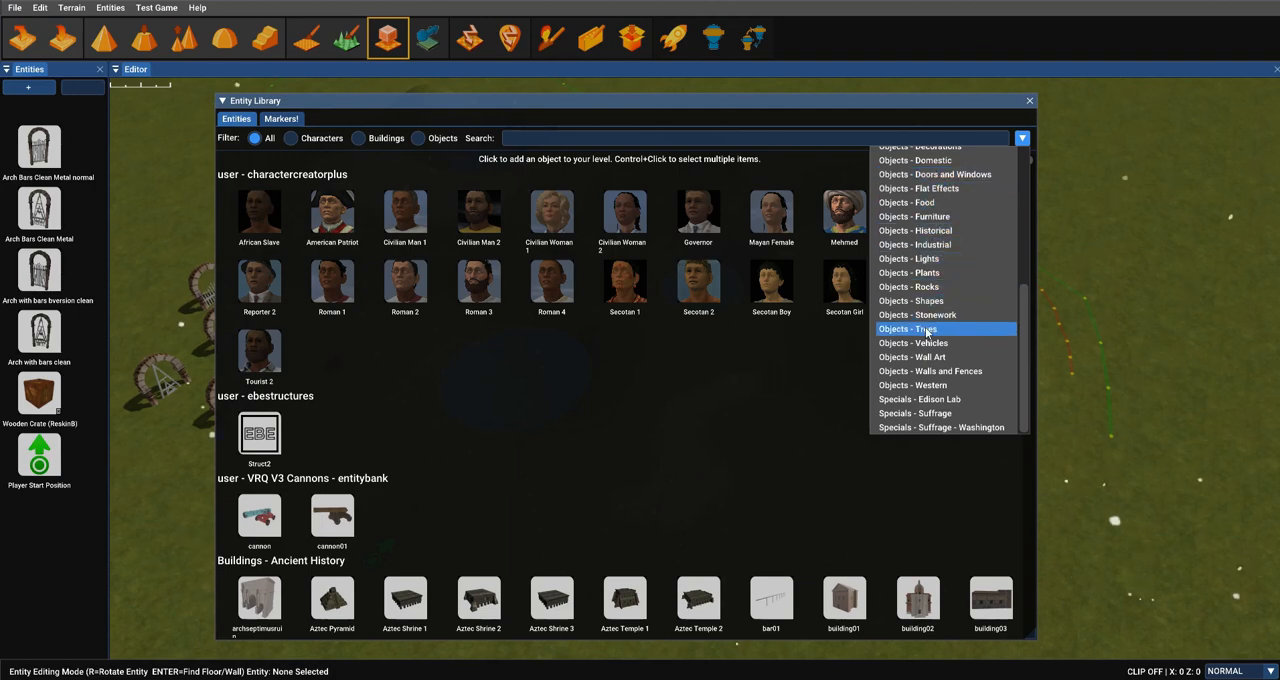
pyautogui.click(907, 328)
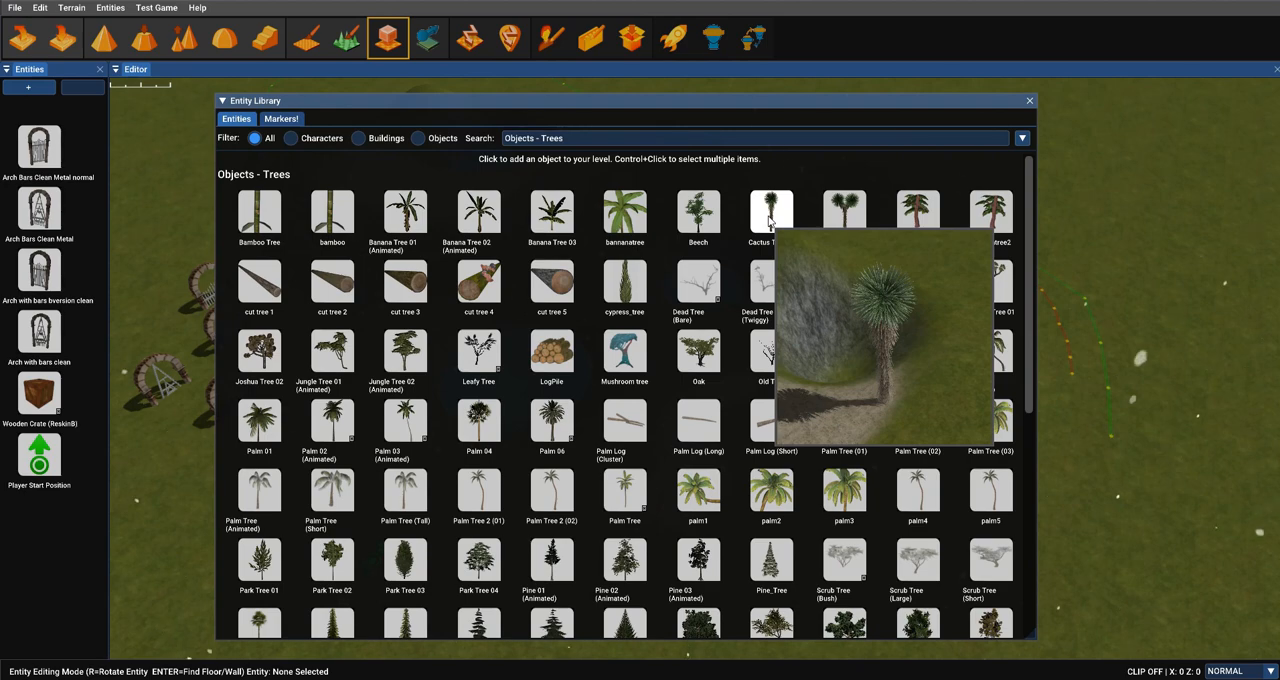
pyautogui.moveTo(420, 350)
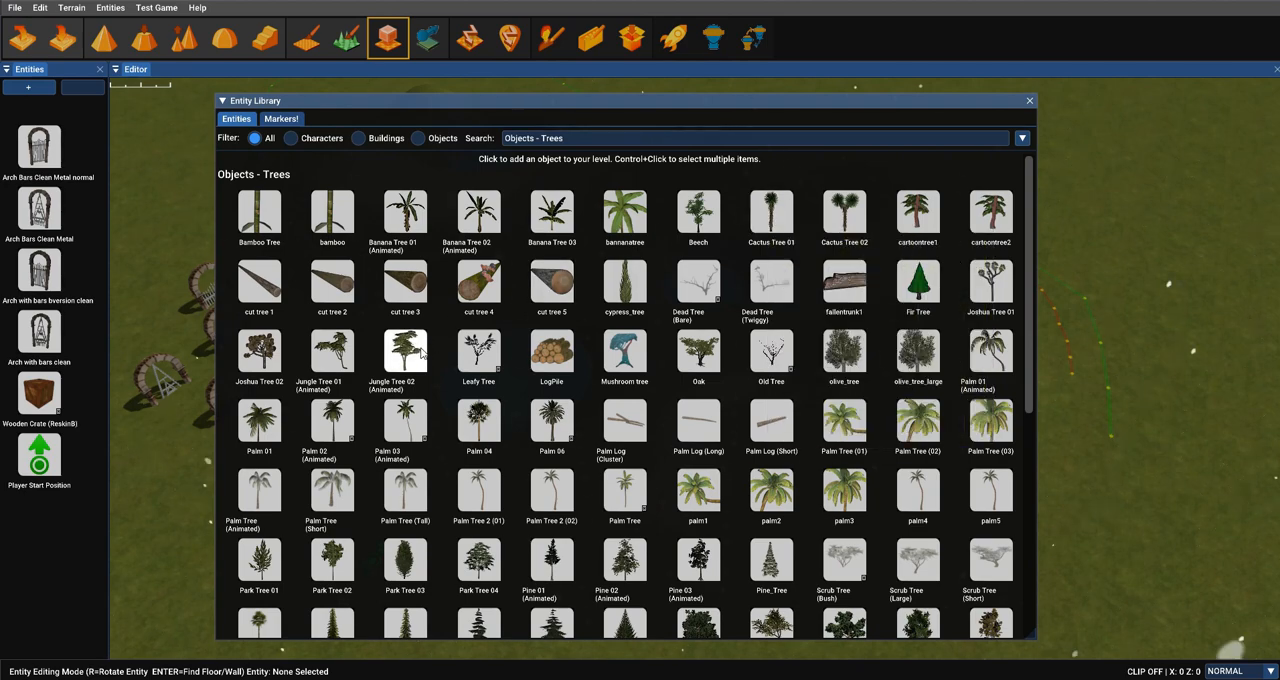